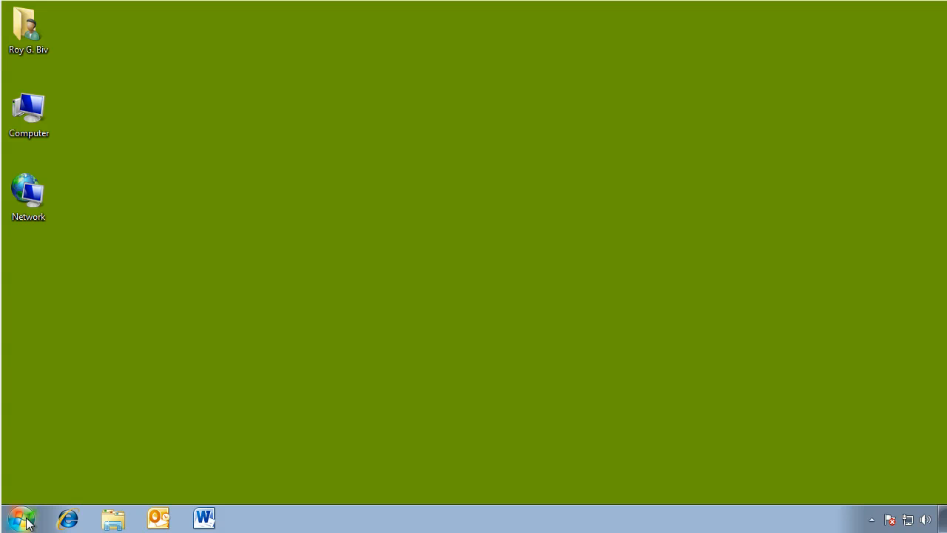
Open the Start menu showing recent programs and the Documents, Pictures and Computer shortcuts.
{"action": "left_click", "coordinate": [20, 518]}
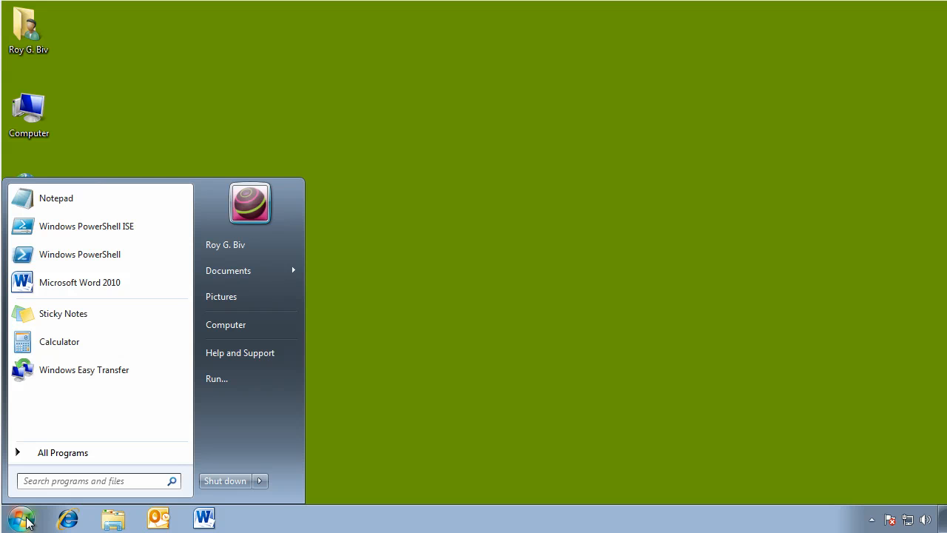
{"action": "mouse_move", "coordinate": [219, 314]}
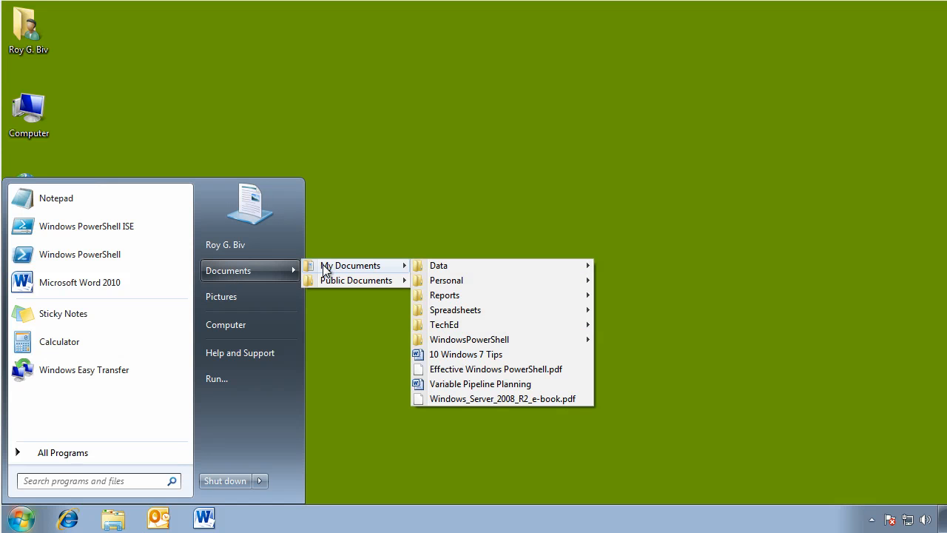
{"action": "mouse_move", "coordinate": [362, 216]}
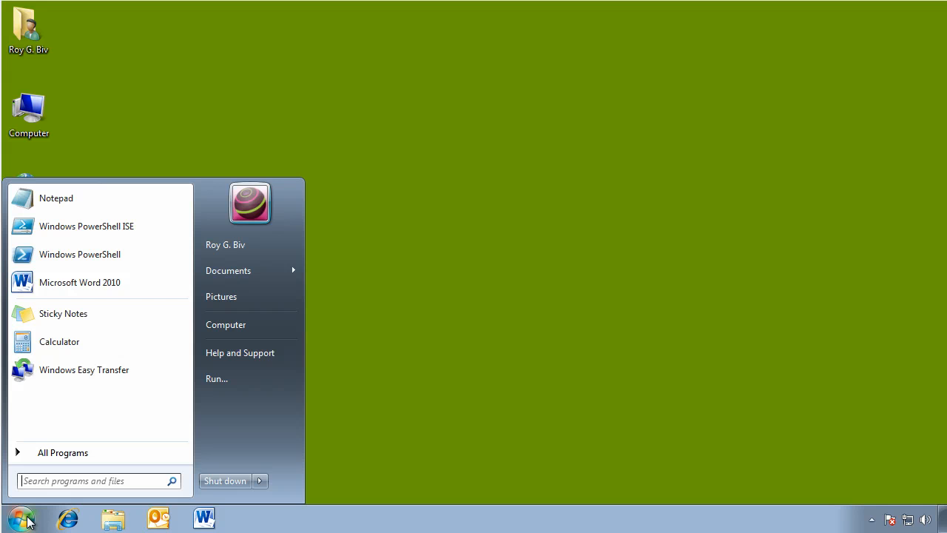
Search the Start menu for 'easy' and run Windows Easy Transfer as administrator.
{"action": "left_click", "coordinate": [89, 481]}
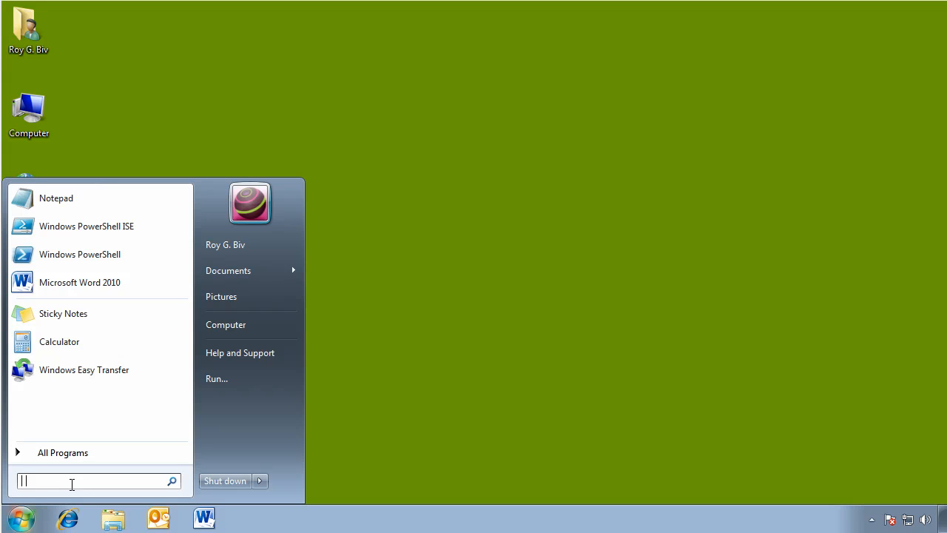
{"action": "type", "text": "easy"}
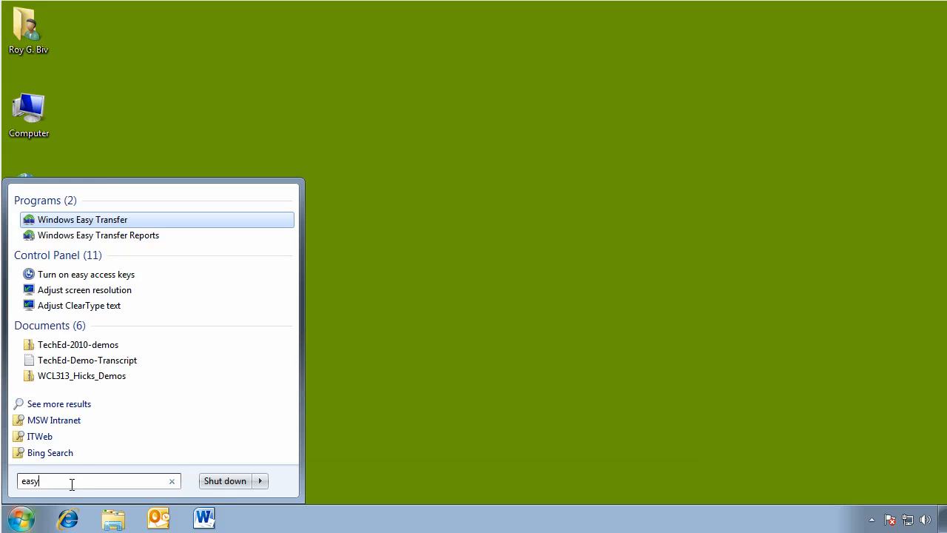
{"action": "right_click", "coordinate": [82, 219]}
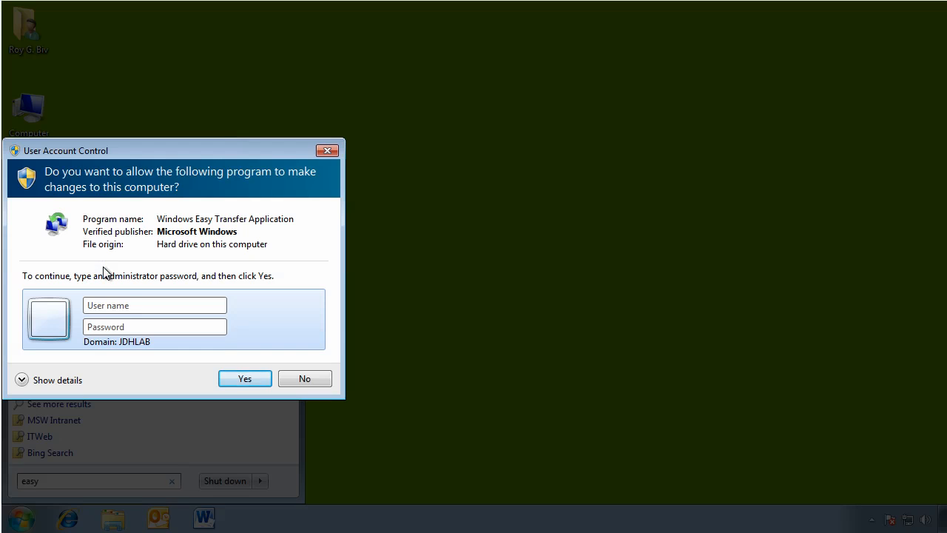
Approve the UAC prompt, pass the welcome page, and choose the external hard disk or USB method.
{"action": "left_click", "coordinate": [244, 378]}
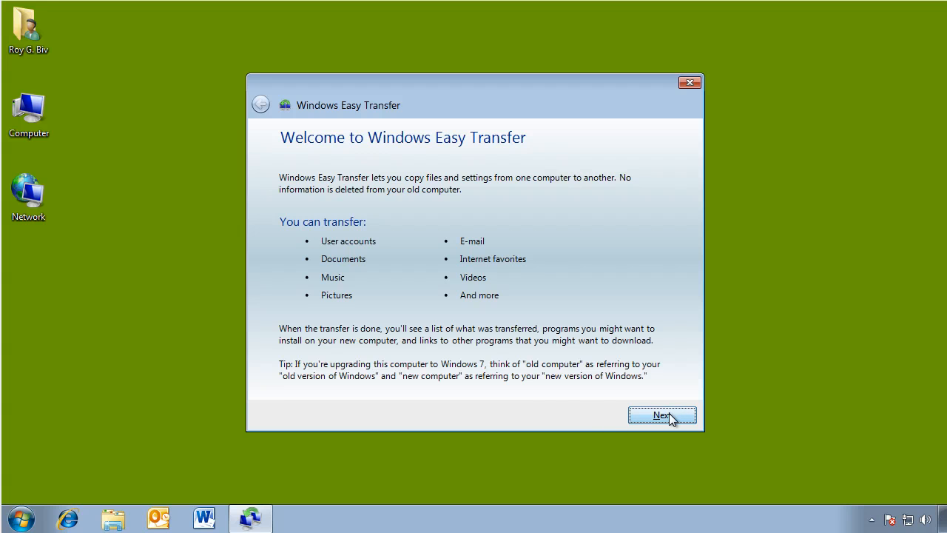
{"action": "left_click", "coordinate": [662, 415]}
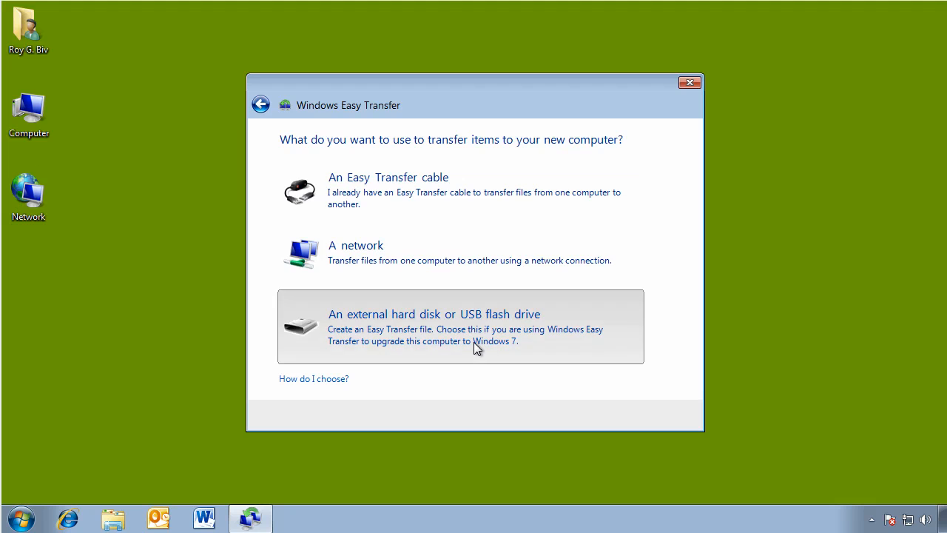
{"action": "left_click", "coordinate": [434, 314]}
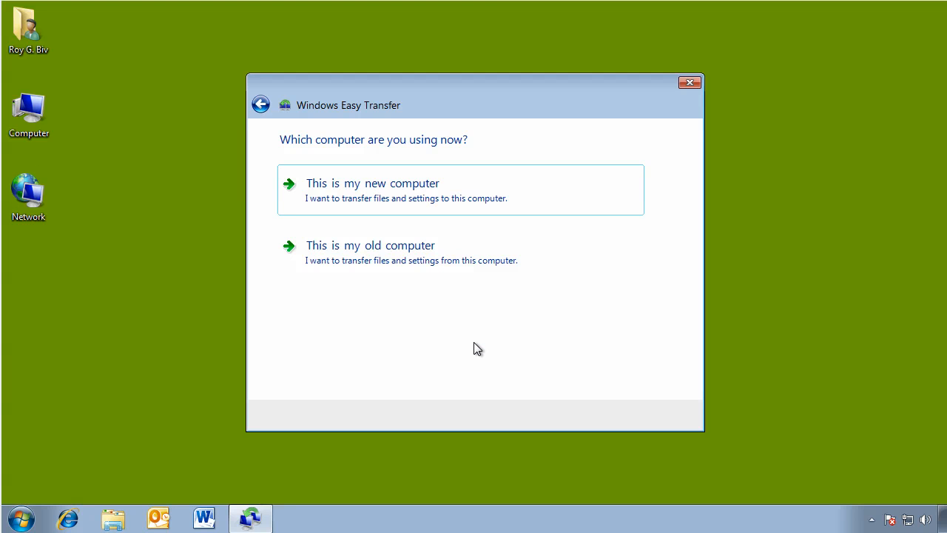
{"action": "mouse_move", "coordinate": [400, 285]}
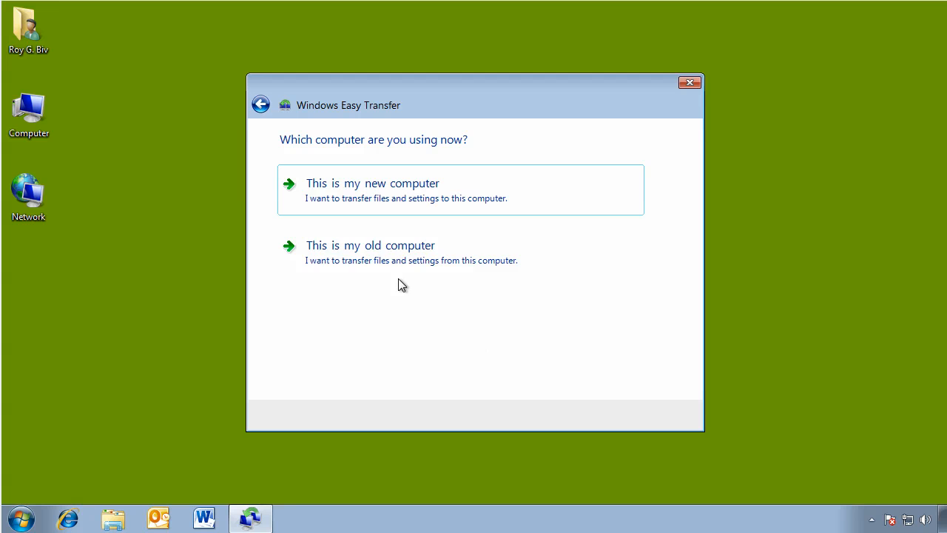
Identify this PC as the old computer and exclude JDHLAB\Administrator from the transfer.
{"action": "left_click", "coordinate": [369, 245]}
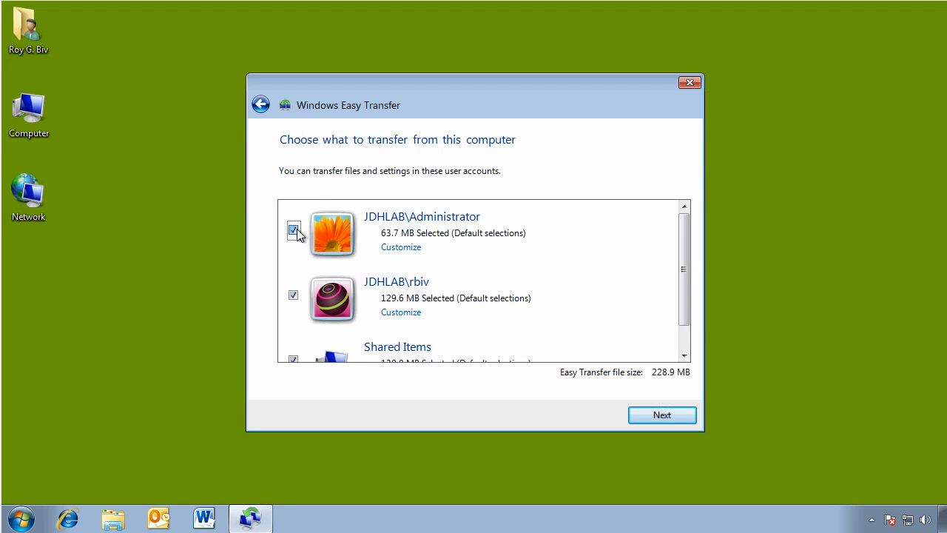
{"action": "left_click", "coordinate": [293, 230]}
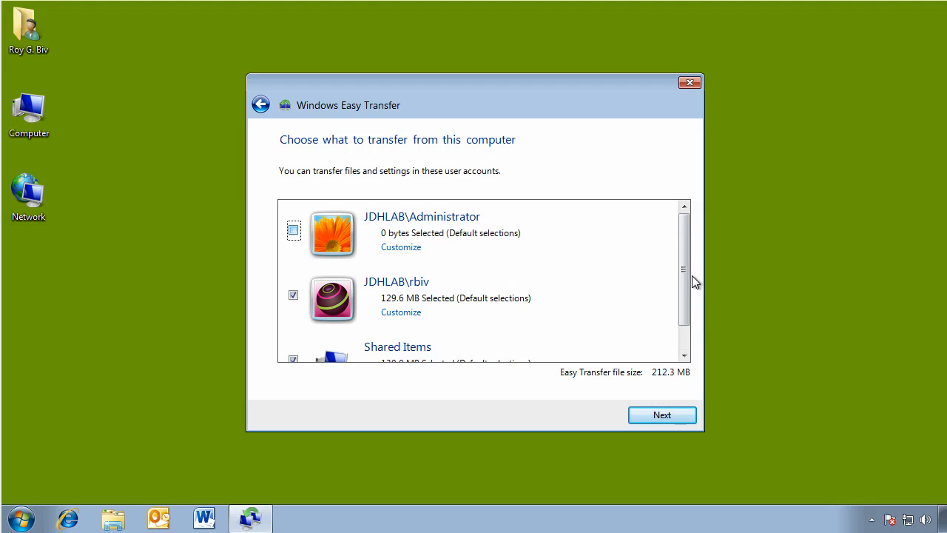
{"action": "scroll", "scroll_direction": "down", "scroll_amount": 3}
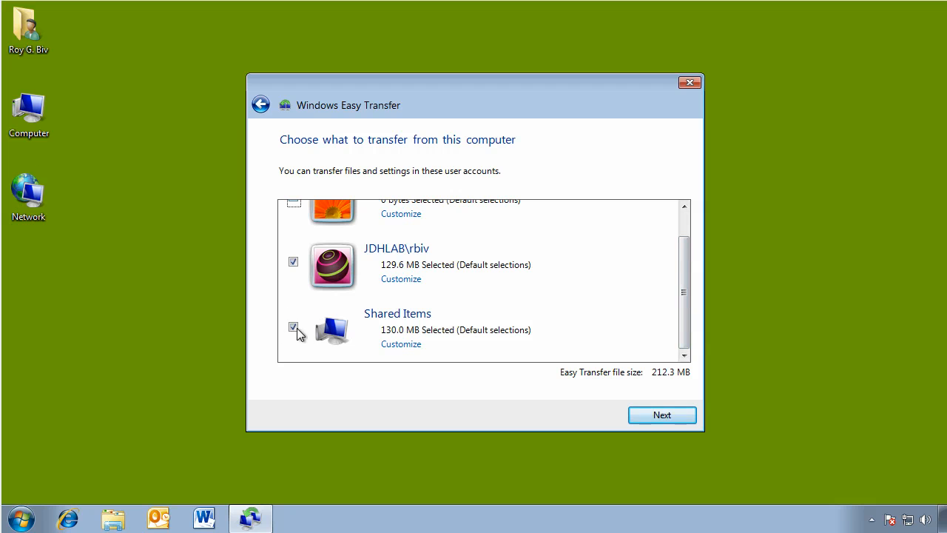
Exclude Shared Items and rbiv's Videos, add the Scripts folder, and save the selections.
{"action": "left_click", "coordinate": [293, 327]}
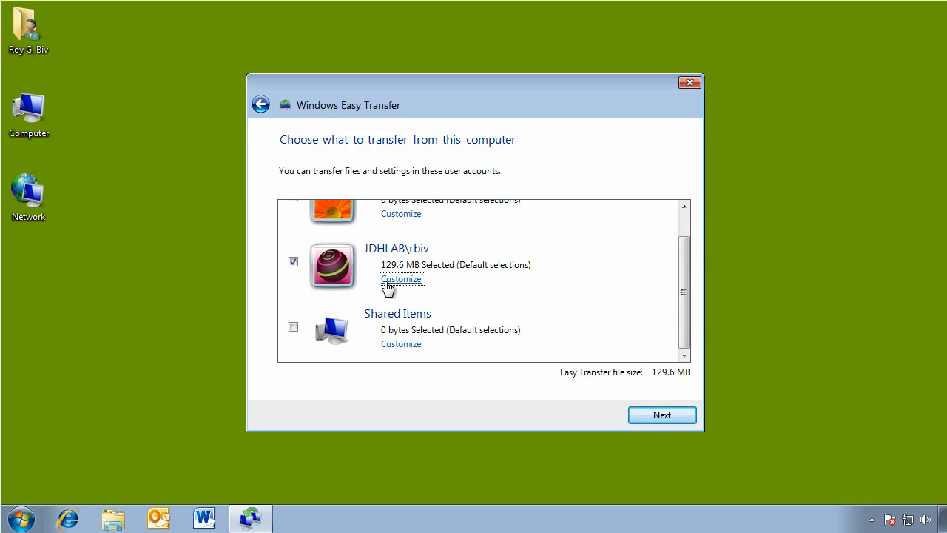
{"action": "left_click", "coordinate": [400, 279]}
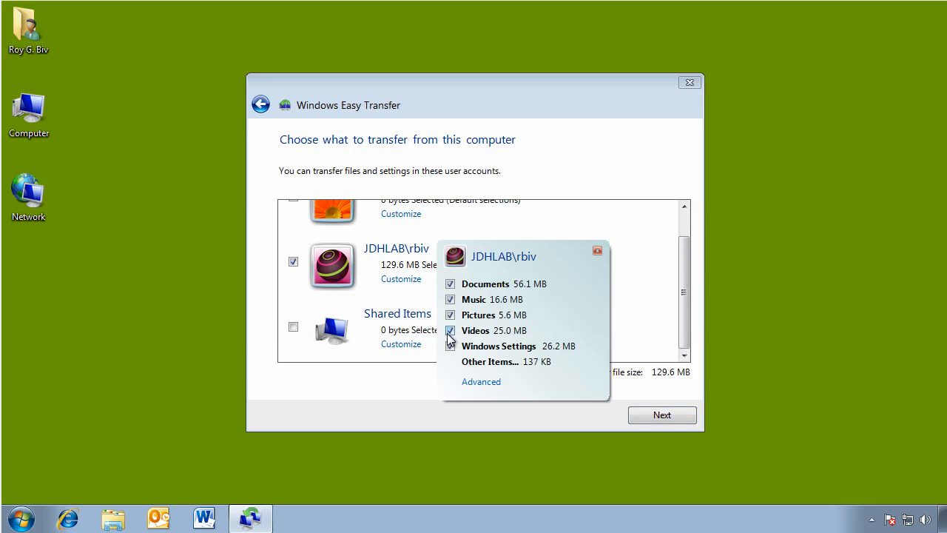
{"action": "left_click", "coordinate": [449, 330]}
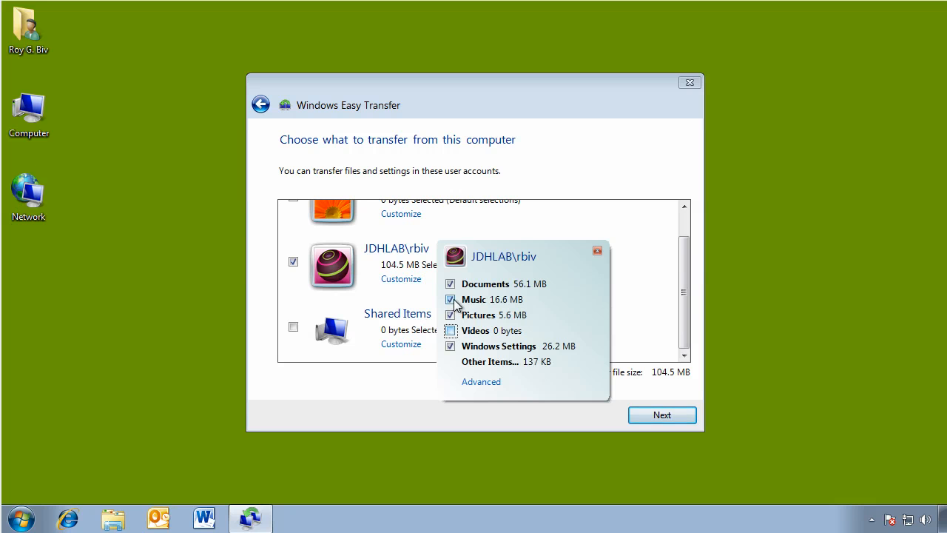
{"action": "left_click", "coordinate": [480, 381]}
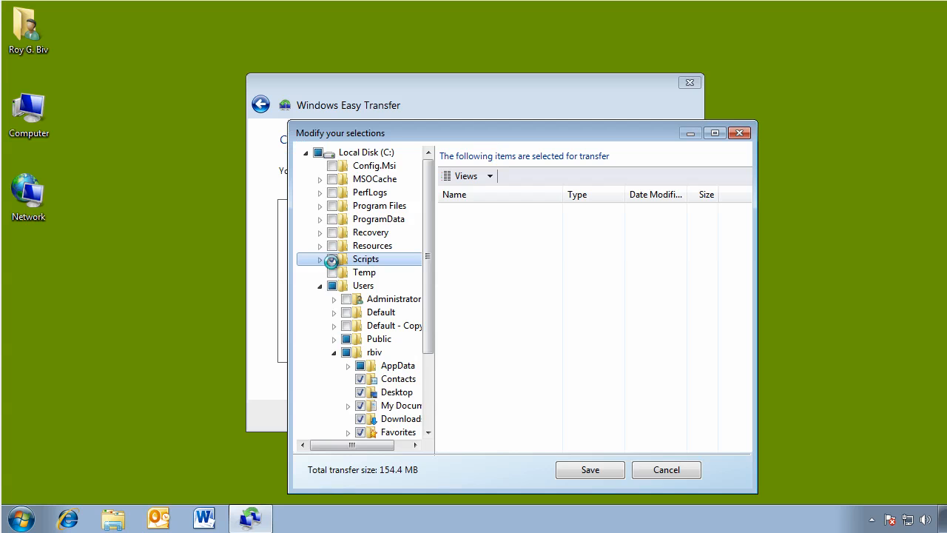
{"action": "left_click", "coordinate": [331, 259]}
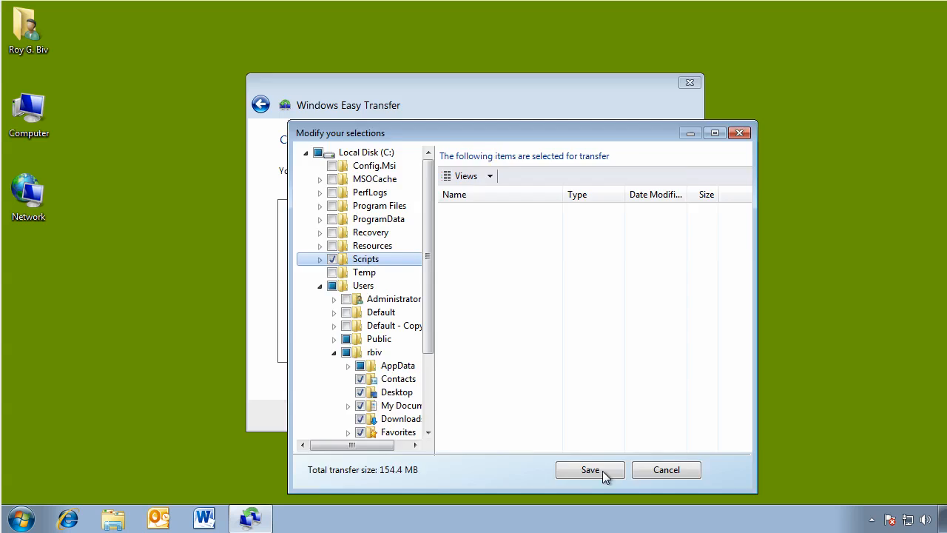
{"action": "left_click", "coordinate": [589, 469]}
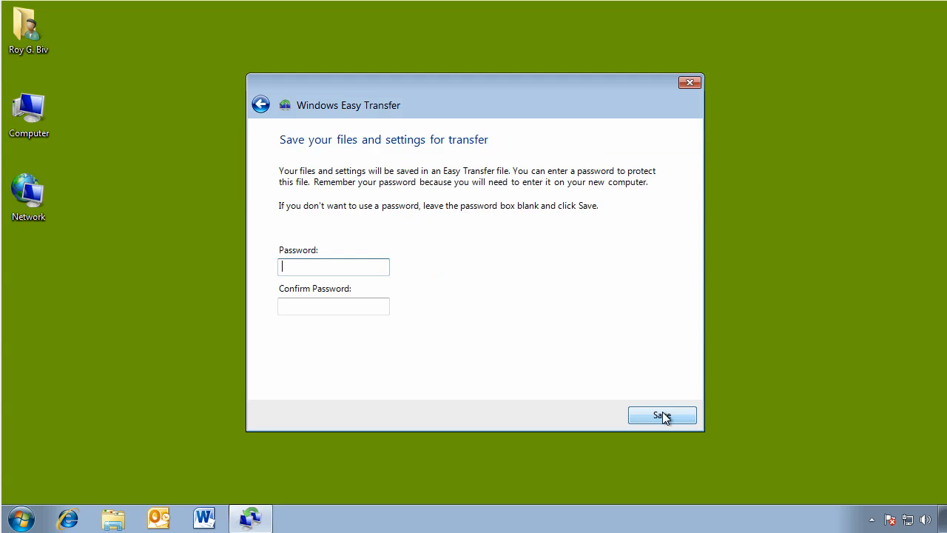
Save the transfer file as 'roy' on the network Backup share without a password.
{"action": "left_click", "coordinate": [661, 415]}
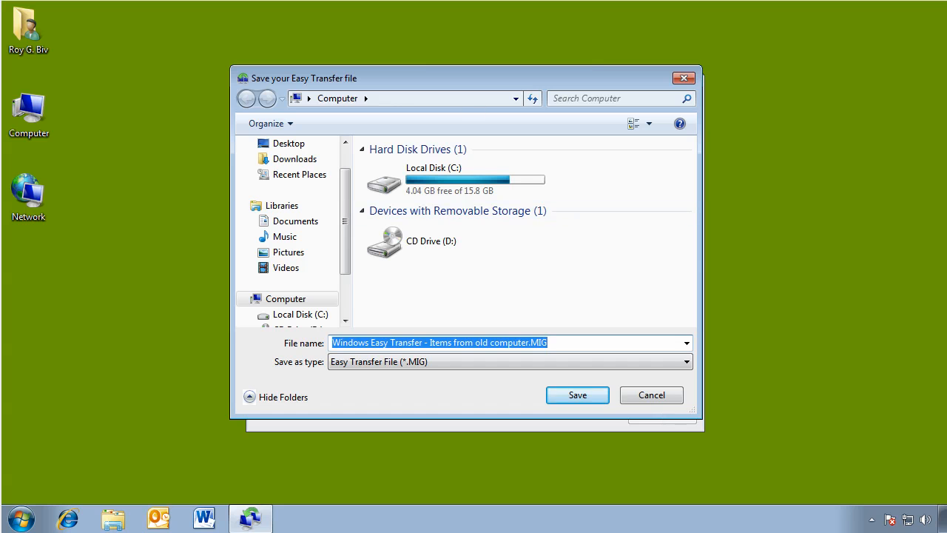
{"action": "left_click", "coordinate": [403, 98]}
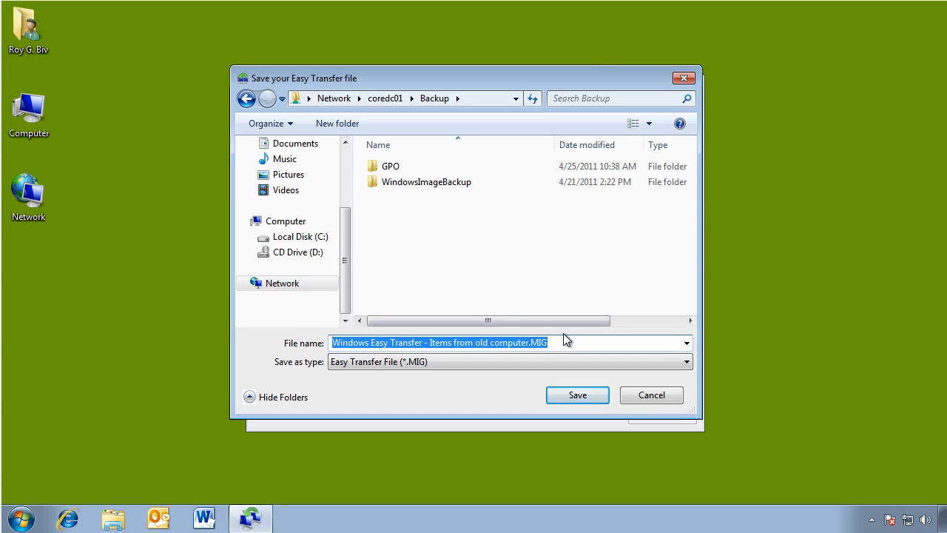
{"action": "type", "text": "roy"}
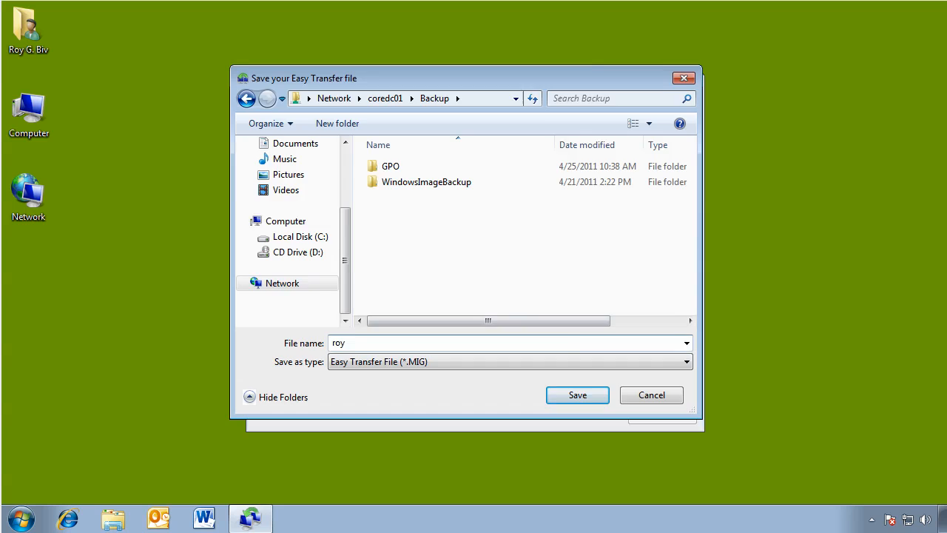
{"action": "left_click", "coordinate": [577, 394]}
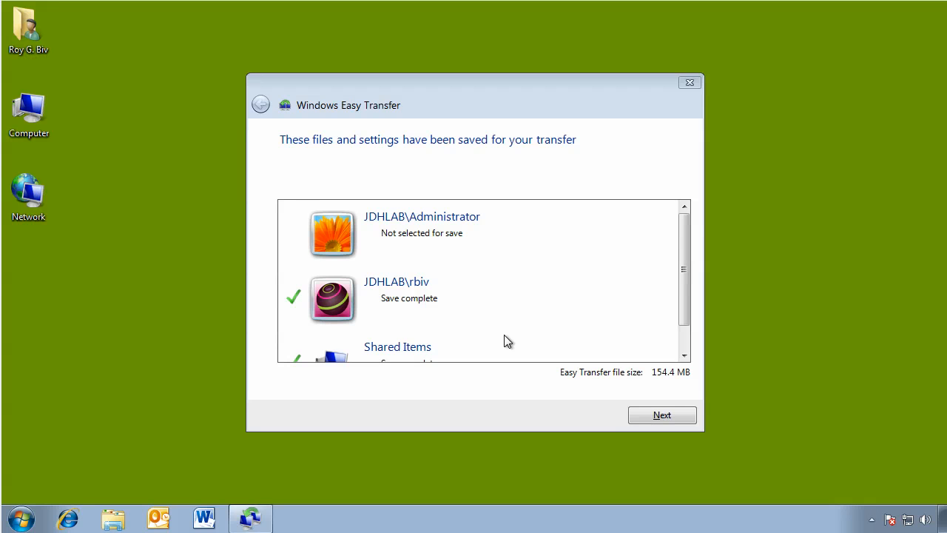
Move through the summary and roy.MIG location pages, then close the wizard.
{"action": "left_click", "coordinate": [661, 414]}
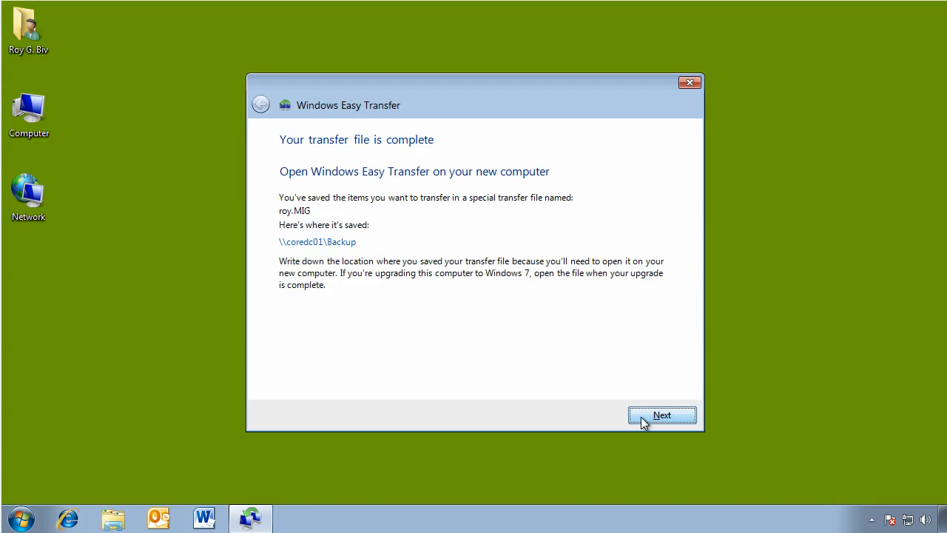
{"action": "left_click", "coordinate": [661, 414]}
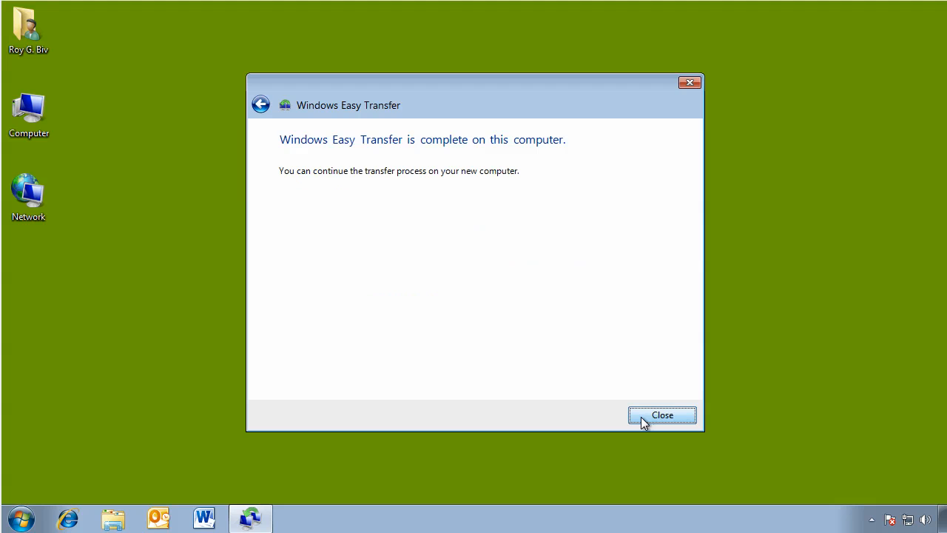
{"action": "left_click", "coordinate": [661, 415]}
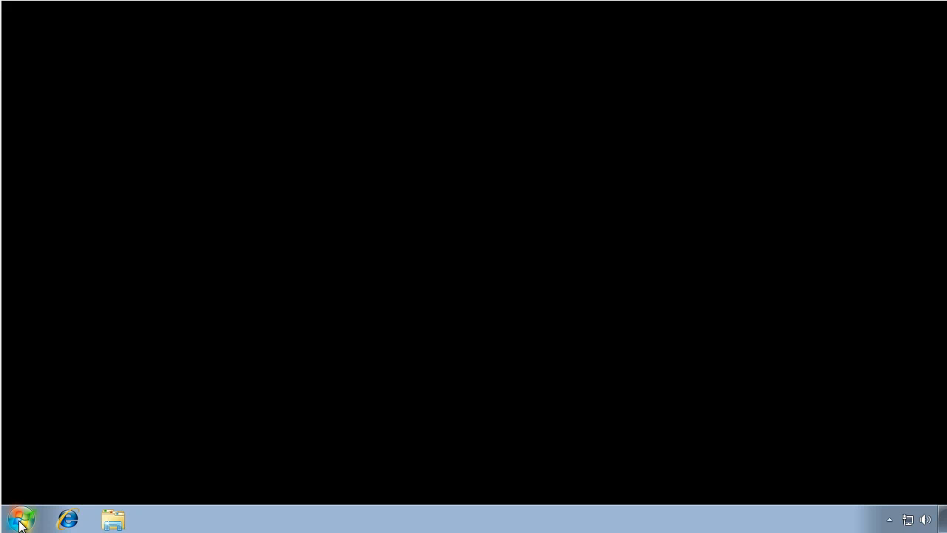
{"action": "left_click", "coordinate": [20, 518]}
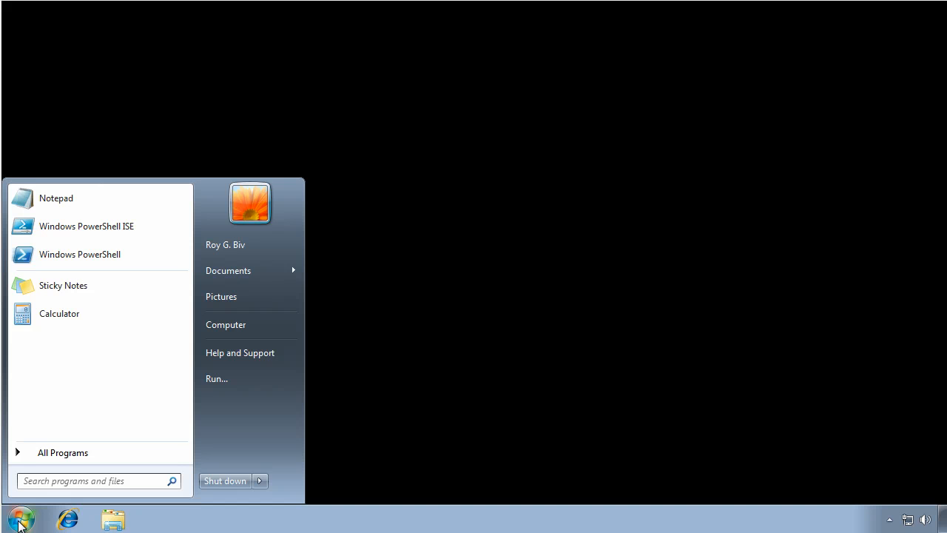
{"action": "mouse_move", "coordinate": [238, 284]}
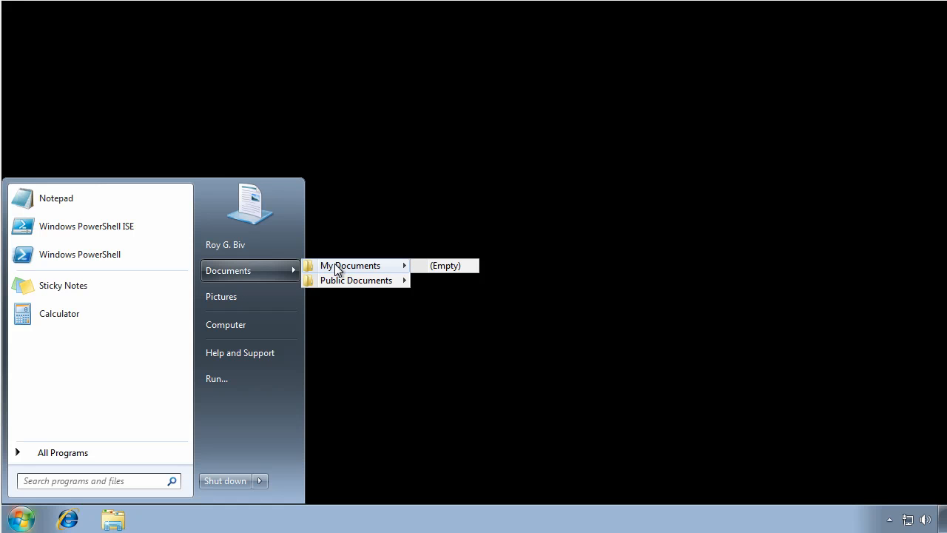
{"action": "left_click", "coordinate": [433, 341]}
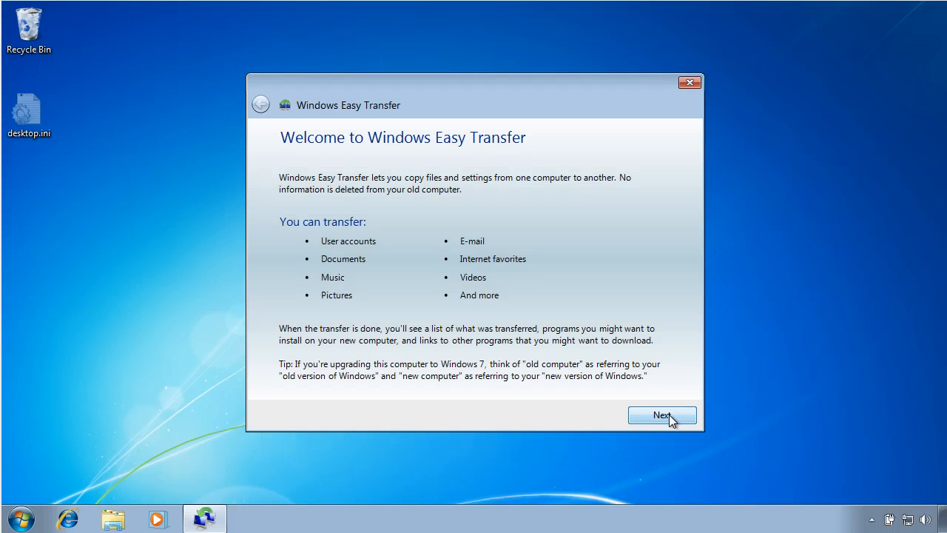
On the new computer, load the saved roy.MIG file from \\coredc01\Backup.
{"action": "left_click", "coordinate": [661, 414]}
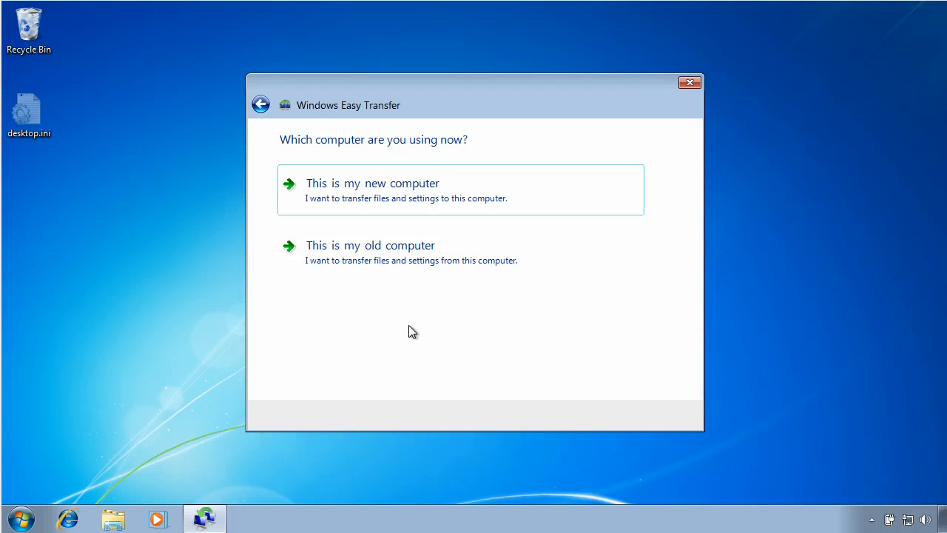
{"action": "mouse_move", "coordinate": [358, 155]}
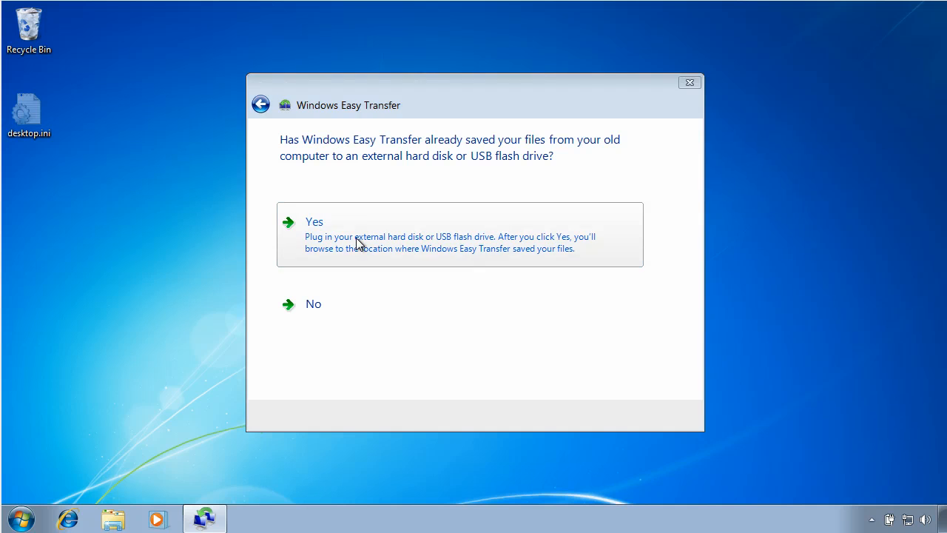
{"action": "left_click", "coordinate": [314, 221]}
{"action": "type", "text": "\\\\"}
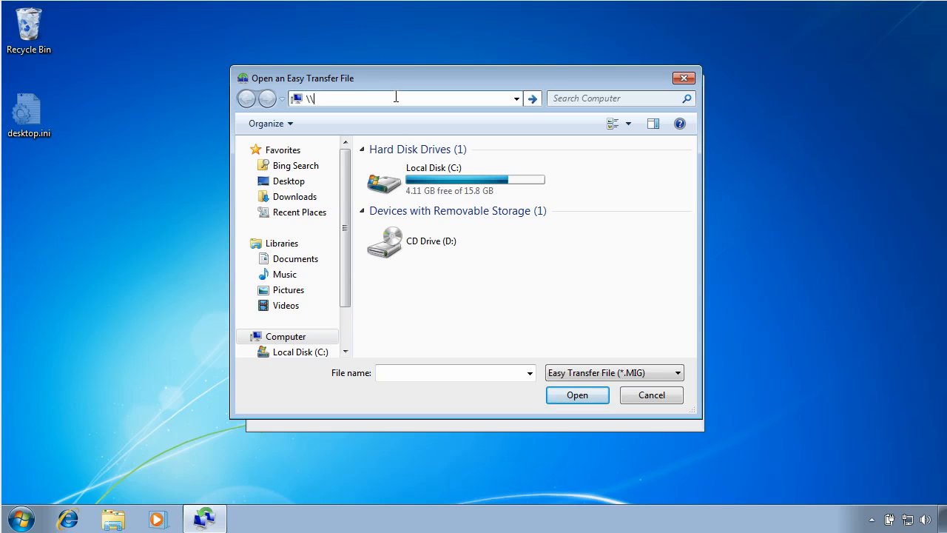
{"action": "key", "text": "Return"}
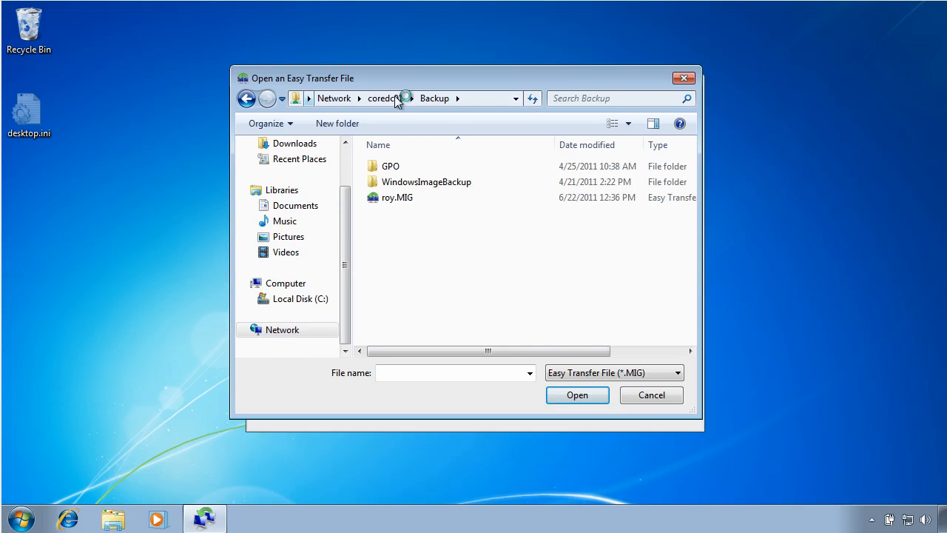
{"action": "left_click", "coordinate": [397, 197]}
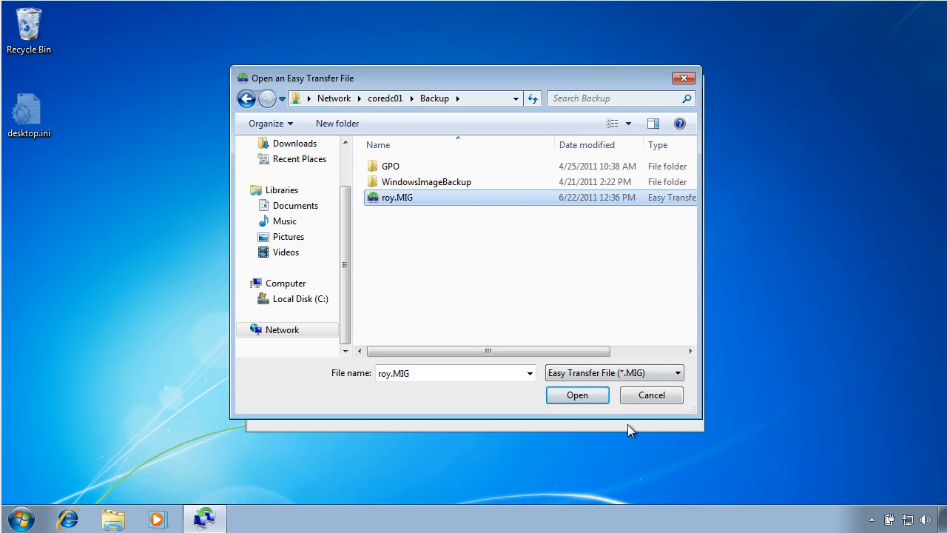
{"action": "left_click", "coordinate": [577, 394]}
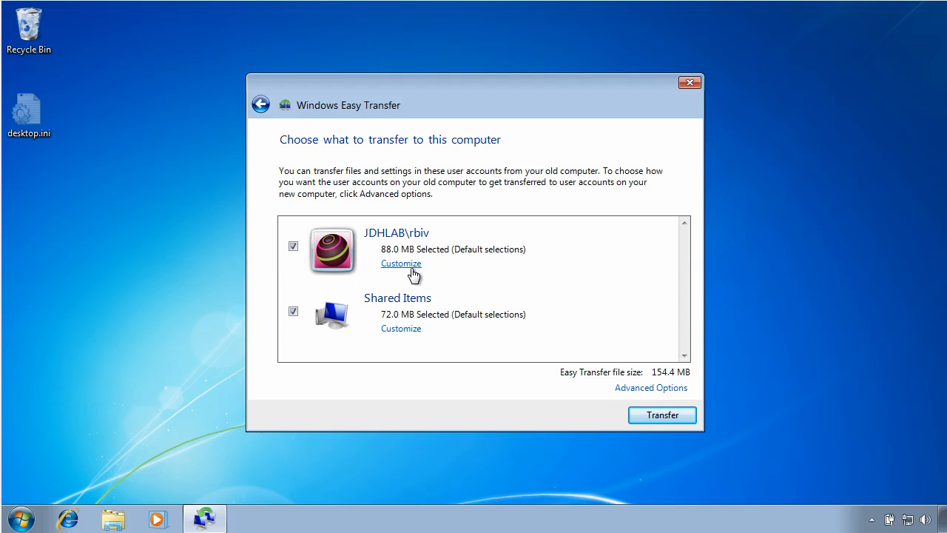
Review rbiv's Documents, Pictures and Windows Settings, then start the transfer.
{"action": "left_click", "coordinate": [401, 263]}
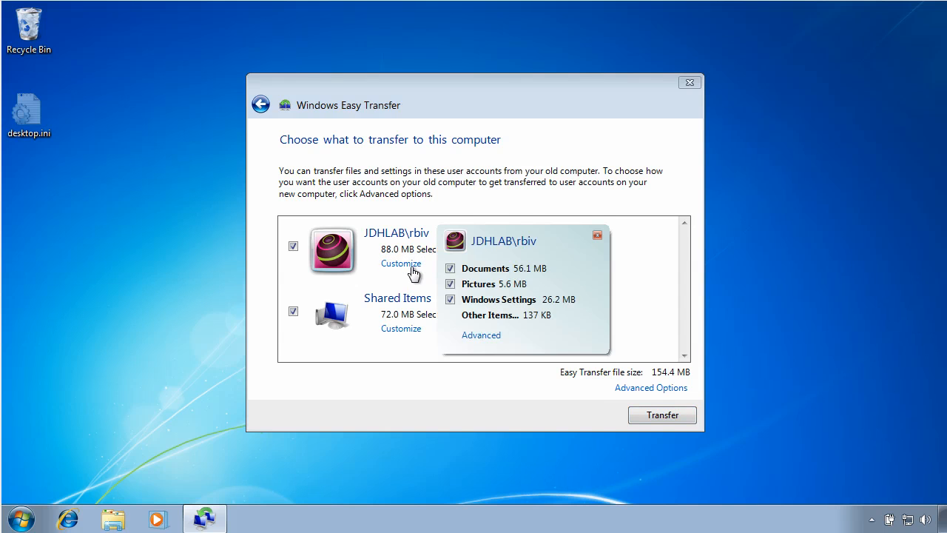
{"action": "mouse_move", "coordinate": [660, 415]}
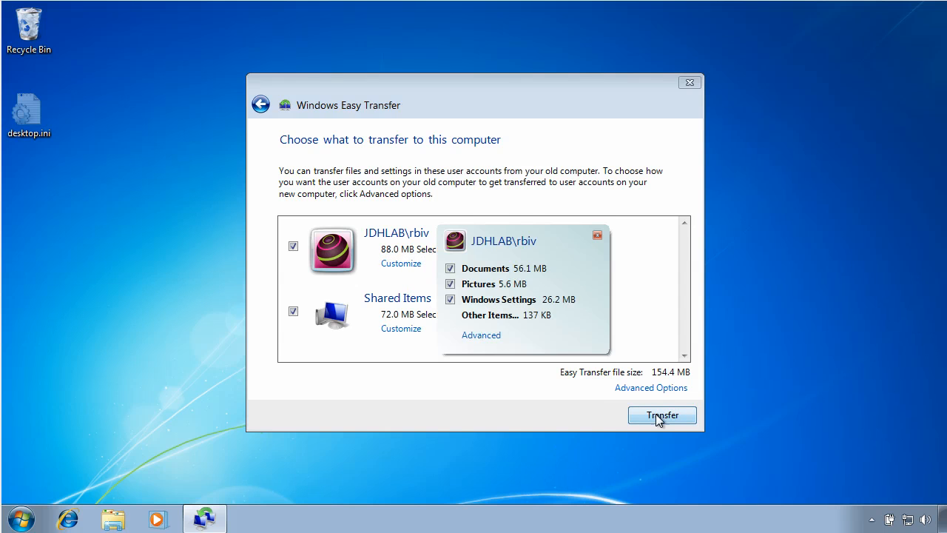
{"action": "left_click", "coordinate": [661, 415]}
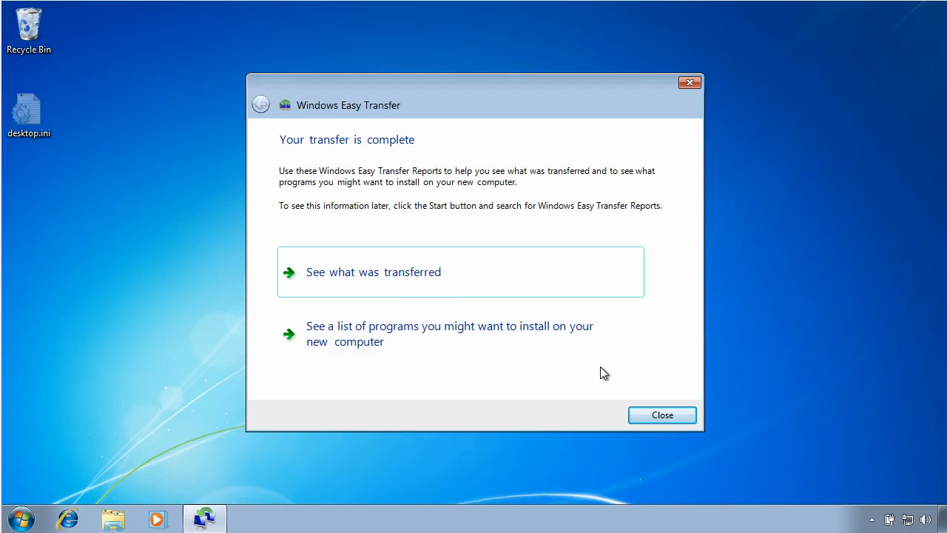
View the report of one account and 2606 documents, dismiss it, and close the wizard.
{"action": "left_click", "coordinate": [373, 272]}
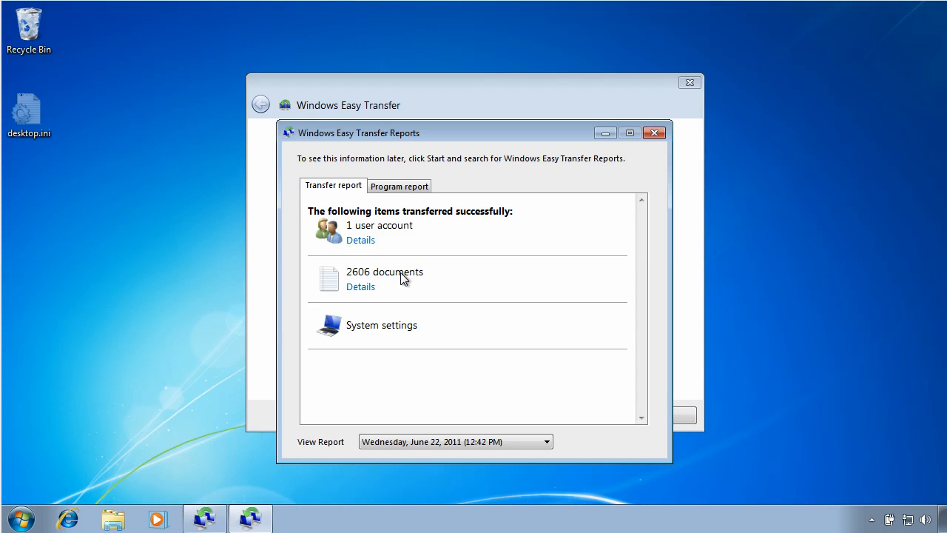
{"action": "mouse_move", "coordinate": [661, 170]}
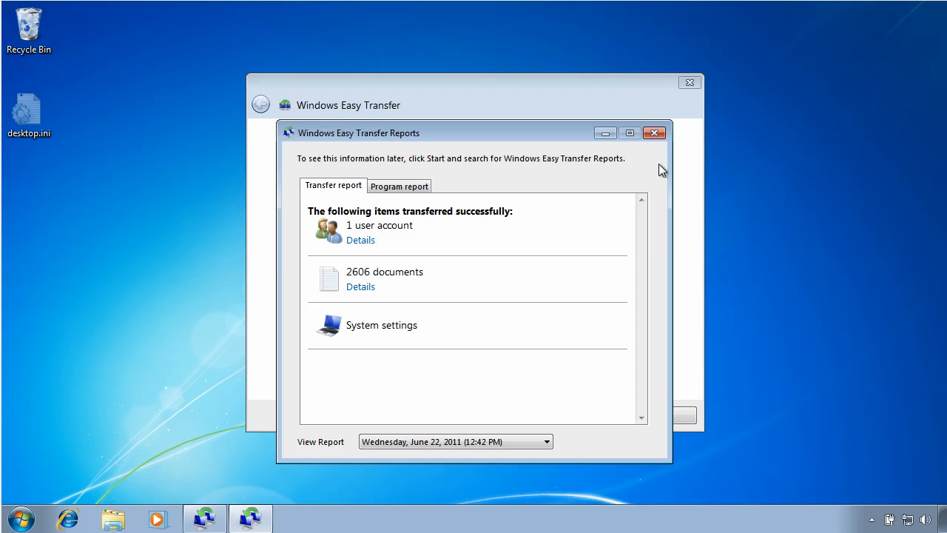
{"action": "left_click", "coordinate": [654, 133]}
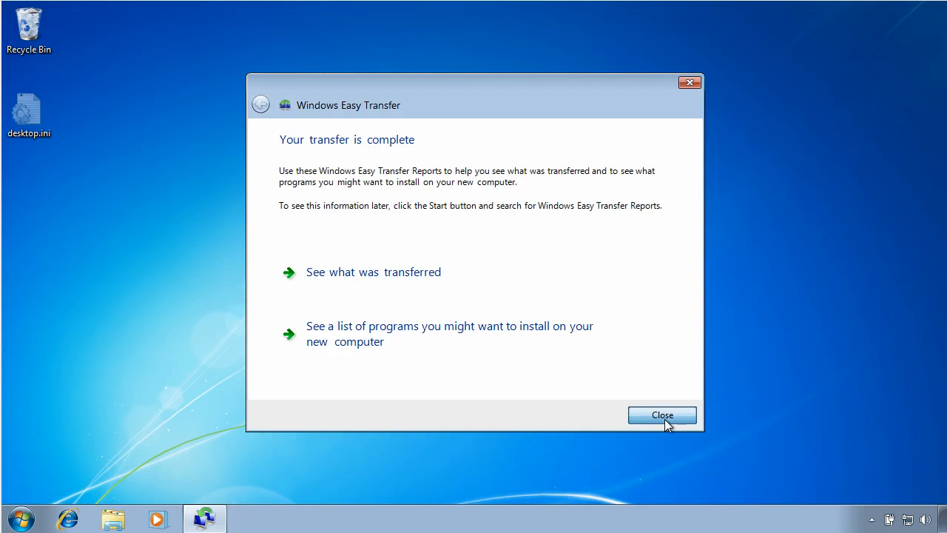
{"action": "left_click", "coordinate": [661, 414]}
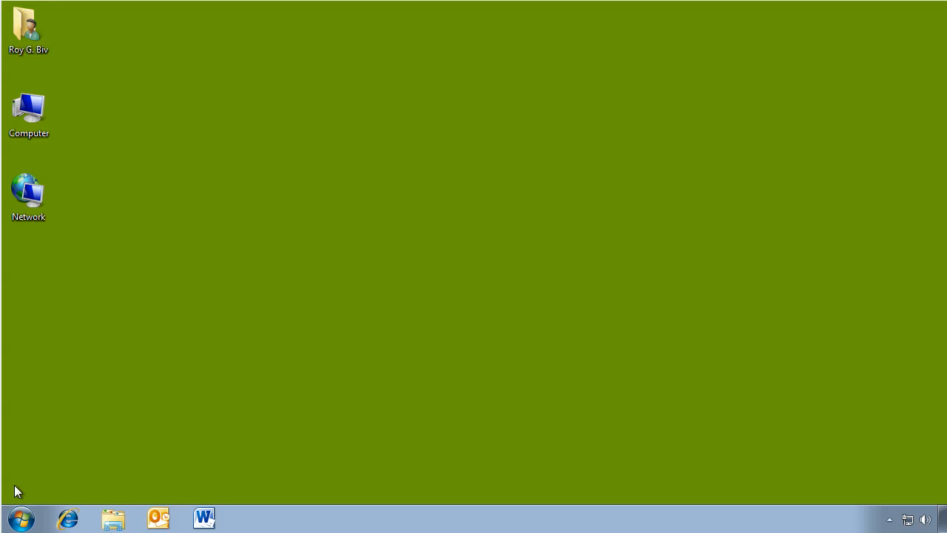
{"action": "left_click", "coordinate": [21, 518]}
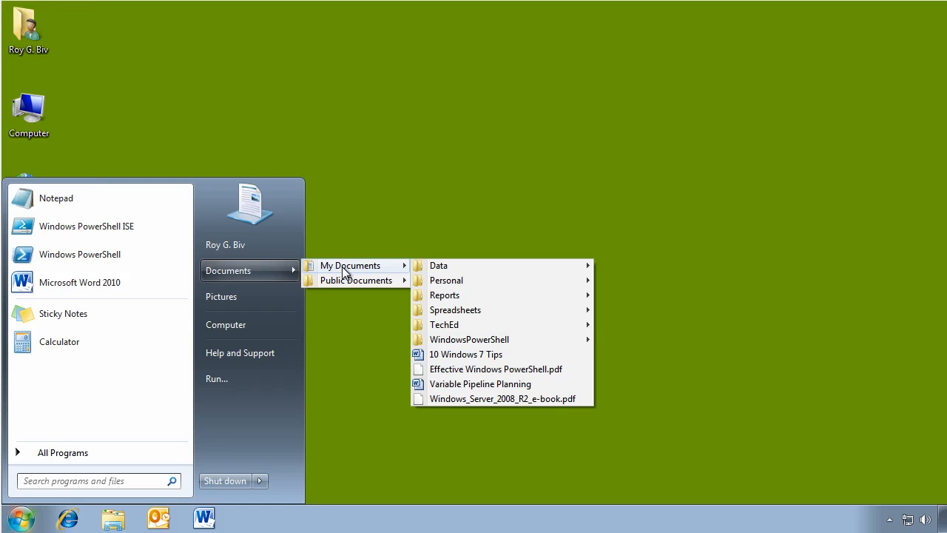
{"action": "left_click", "coordinate": [422, 187]}
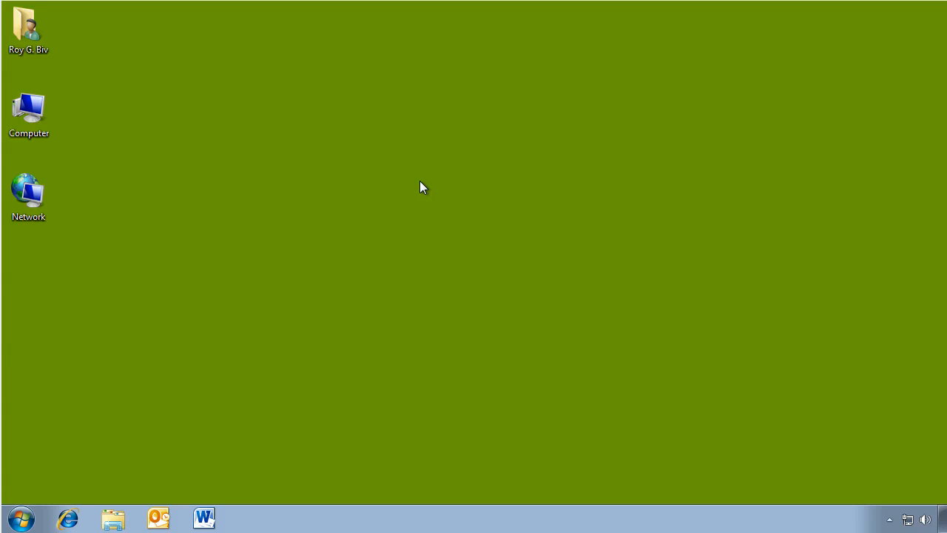